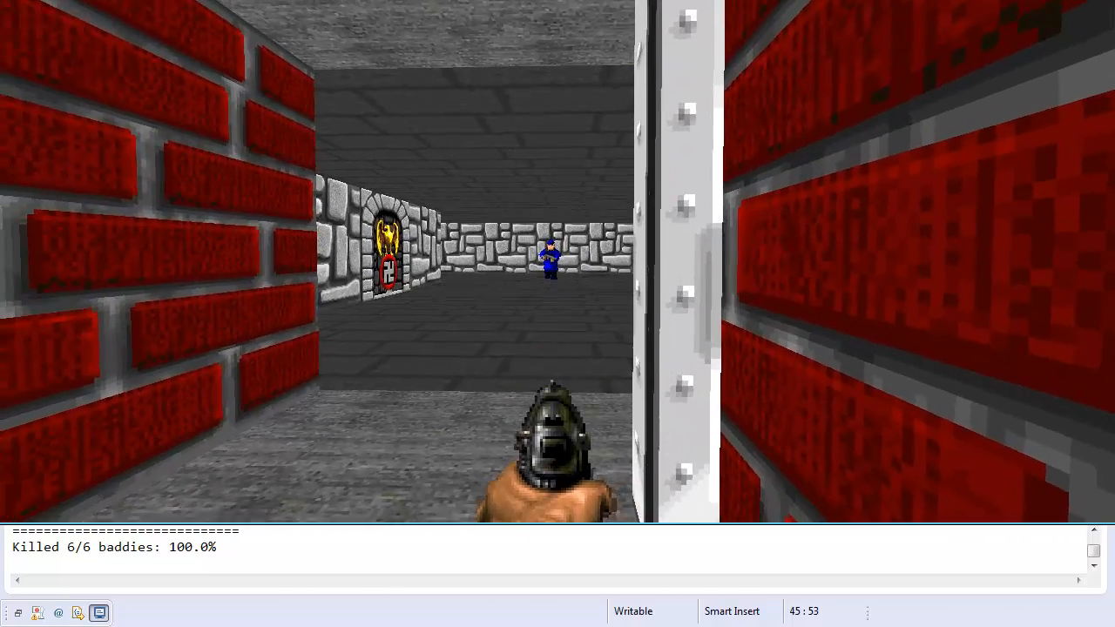
# Dismiss the six-kill level summary and walk forward into the grey stone corridor
pyautogui.press('W')
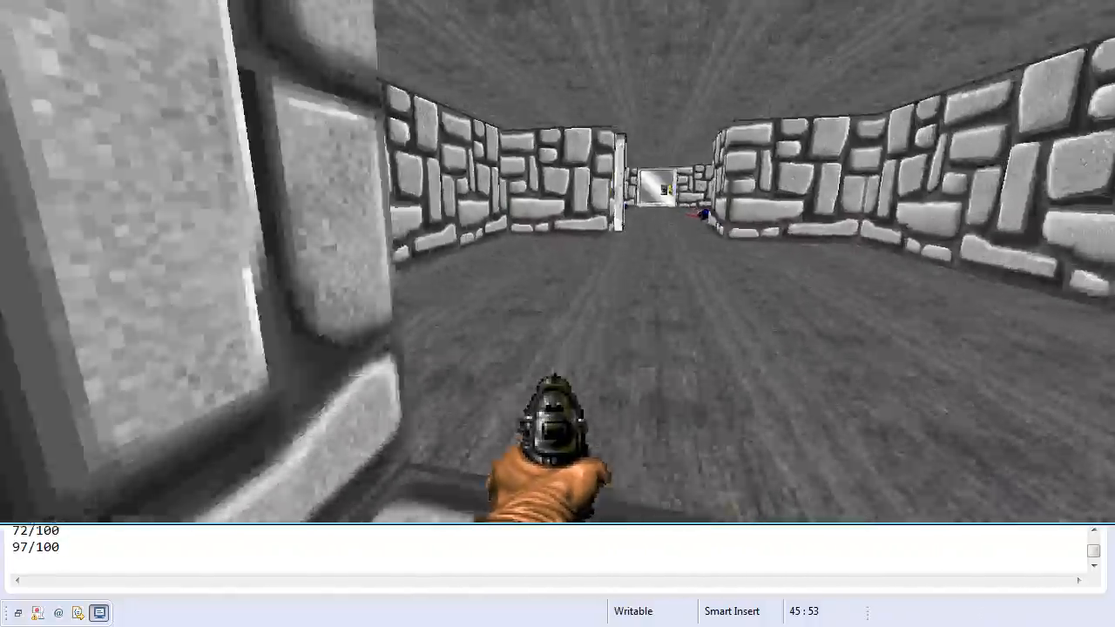
# Walk through the corridor into the portrait-lined hall, restoring health to 100/100
pyautogui.press('W')
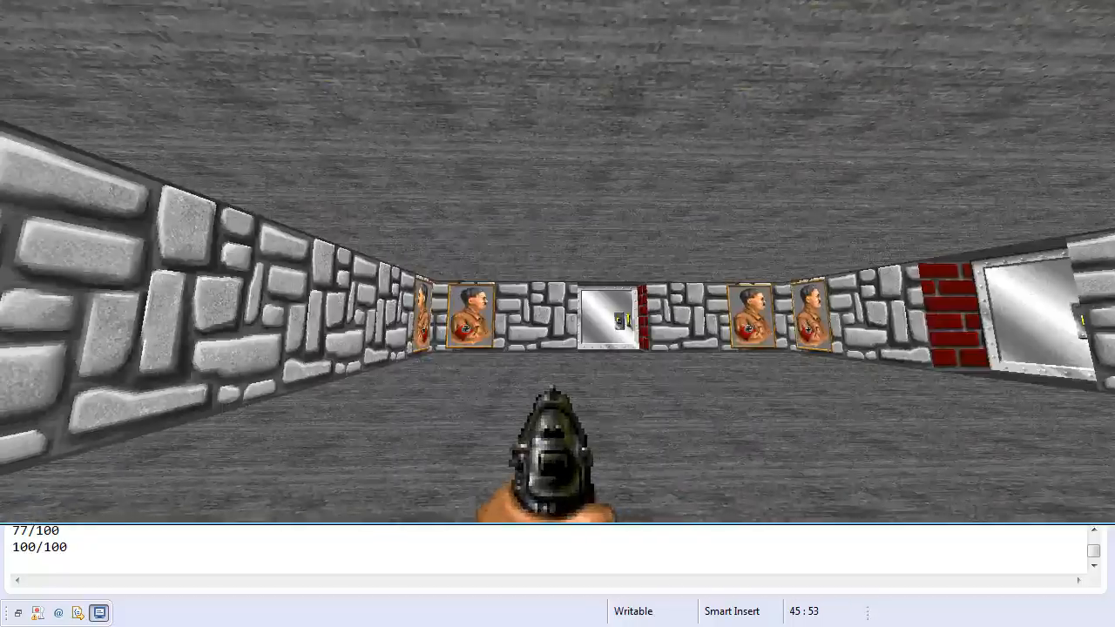
pyautogui.press('W')
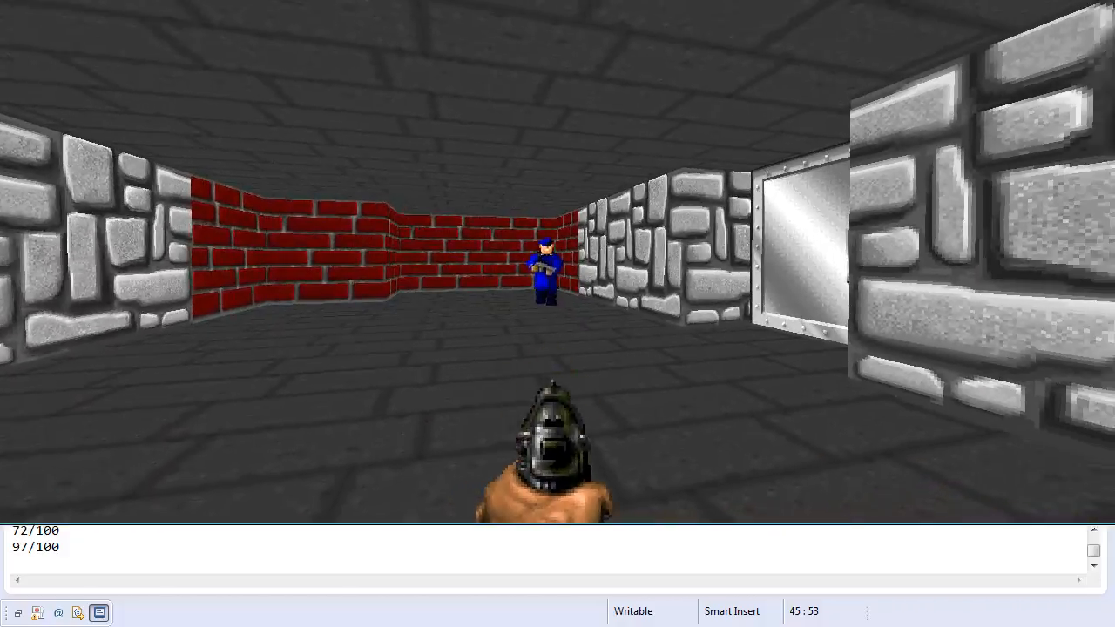
# Turn away from the blue guard toward the narrow grey stone corridor
pyautogui.press('w')
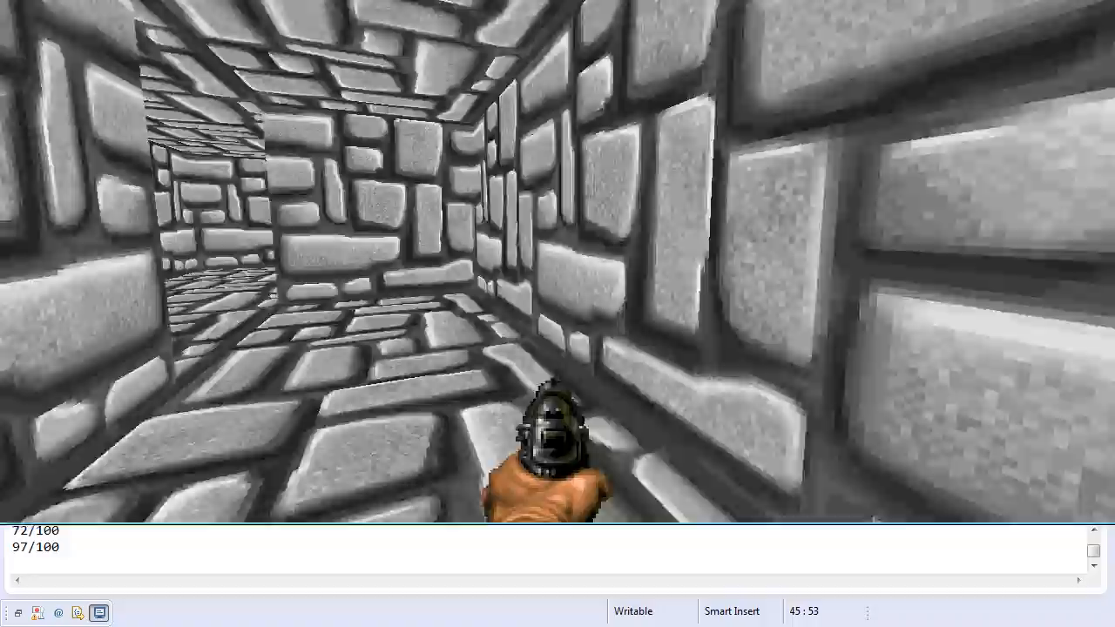